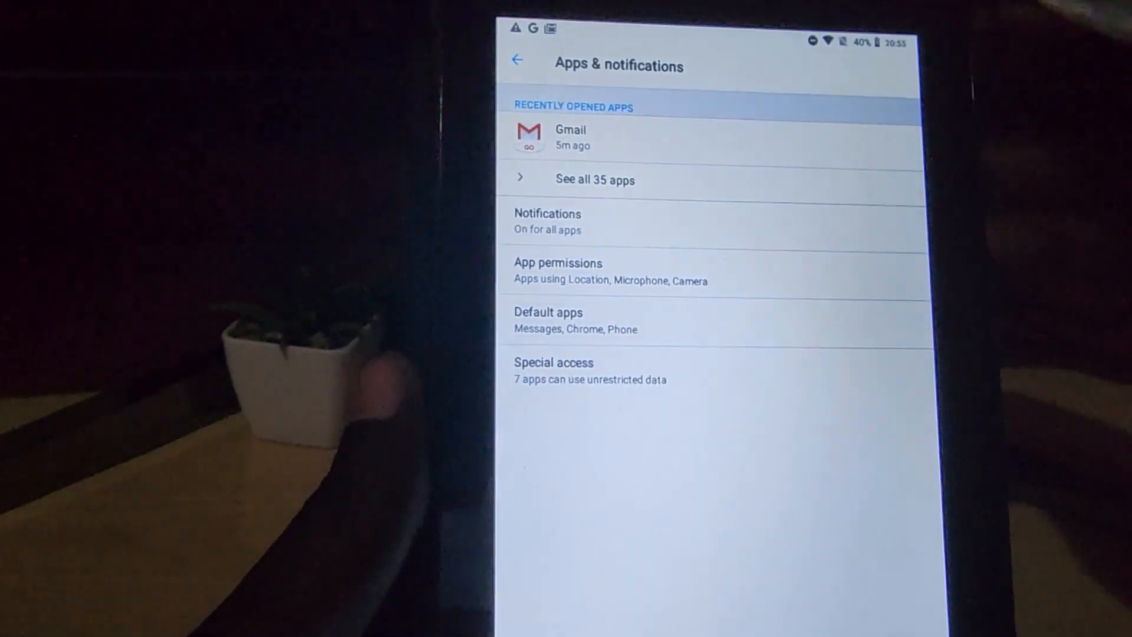
Show the full list of all 35 installed apps from Apps & notifications
left_click(594, 180)
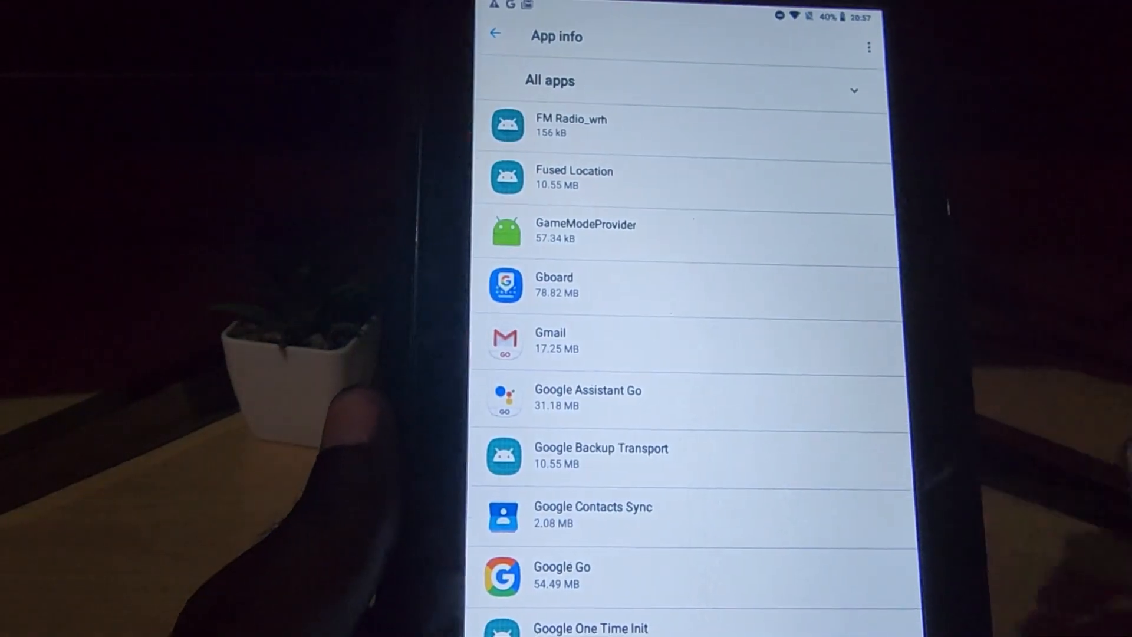